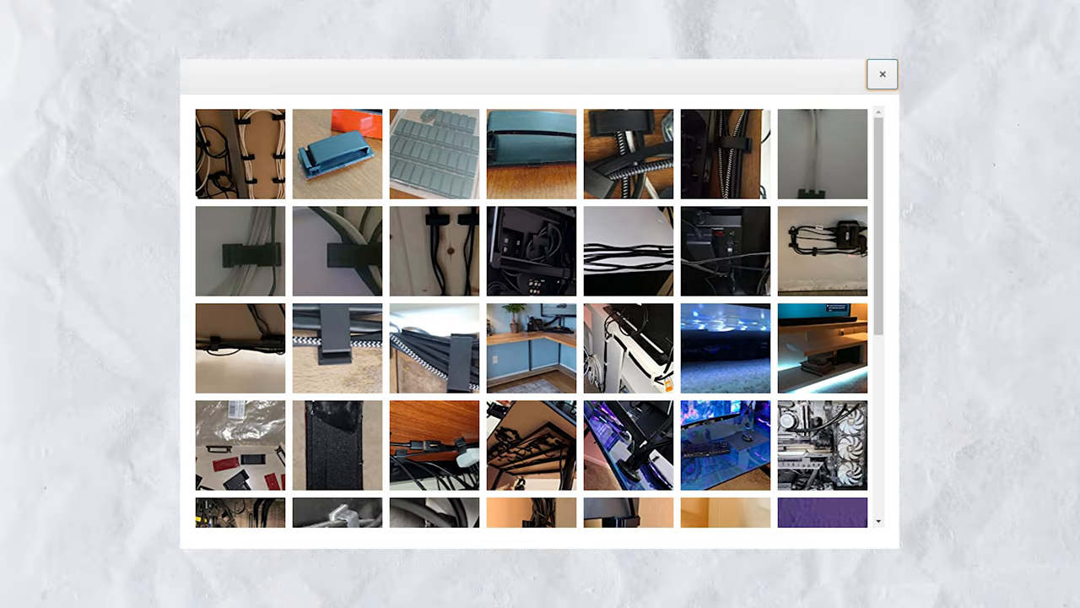
# Switch to the Visionary Watts blog post and scroll to its 4000J Power Strip Surge Protector recommendation.
pyautogui.click(881, 74)
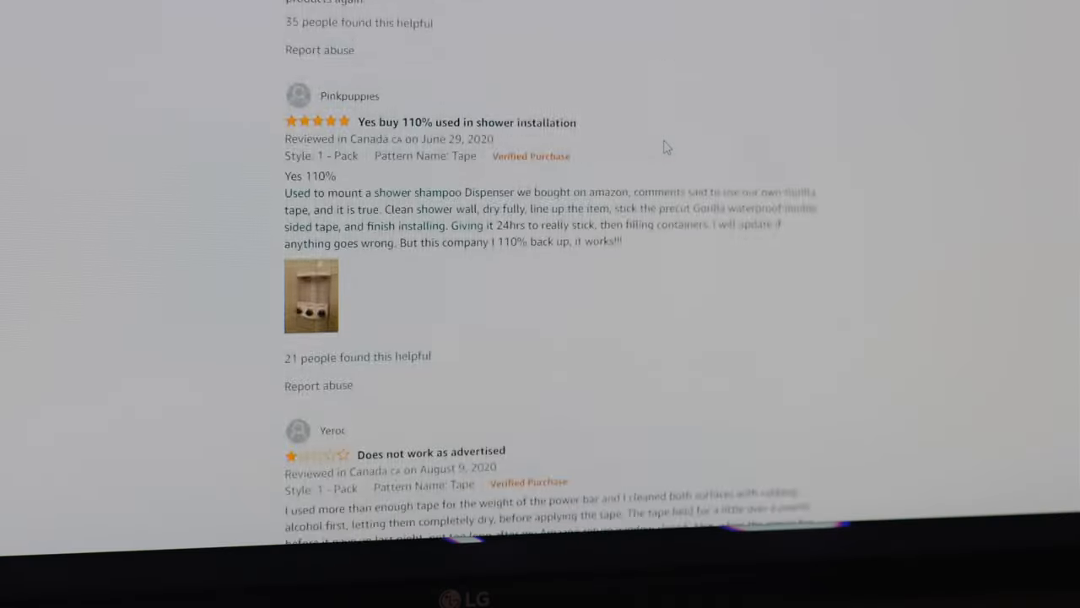
pyautogui.scroll(-3)
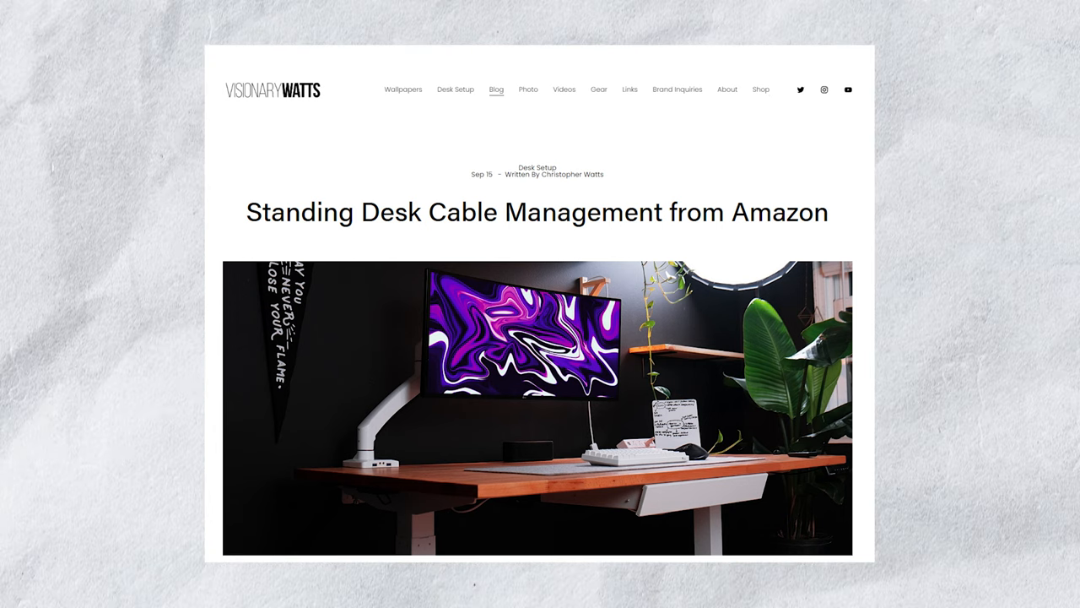
pyautogui.scroll(-3)
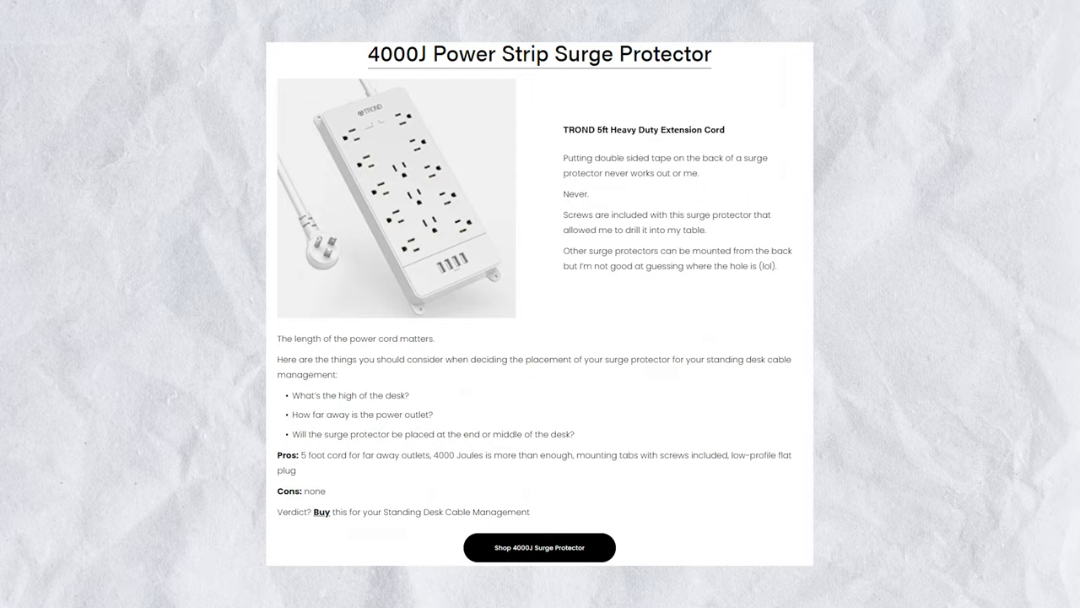